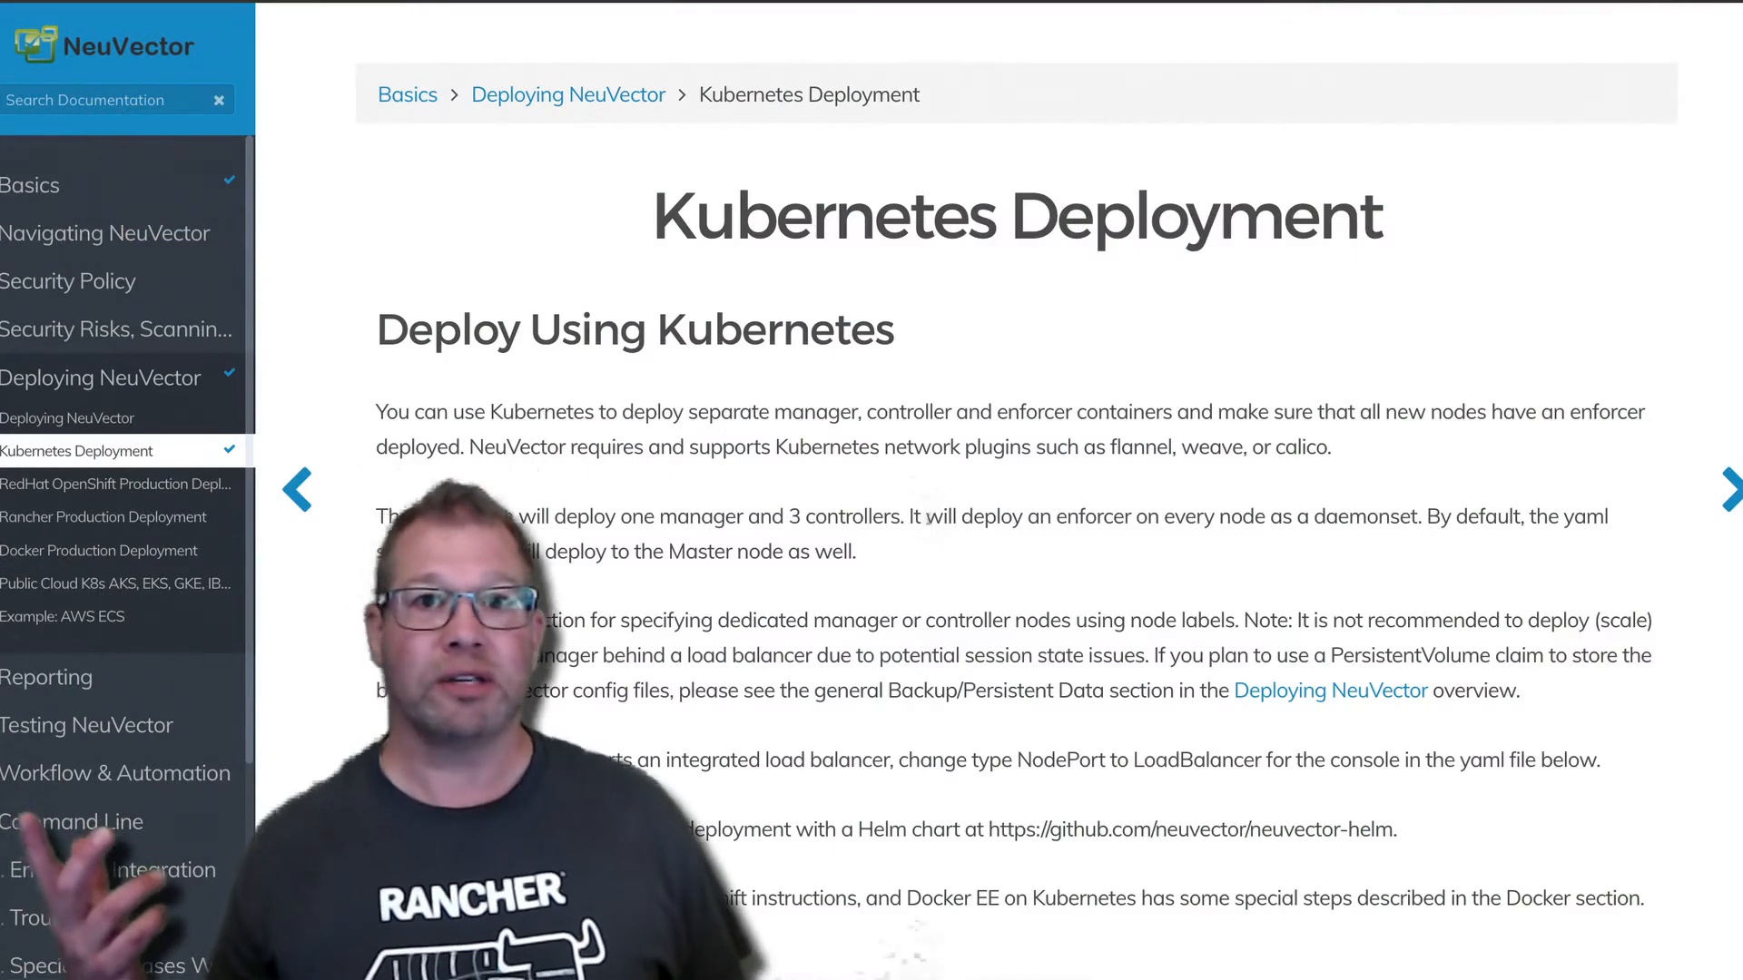
Scroll the Kubernetes Deployment page to the numbered kubectl namespace and registry-secret steps.
scroll("down", 3)
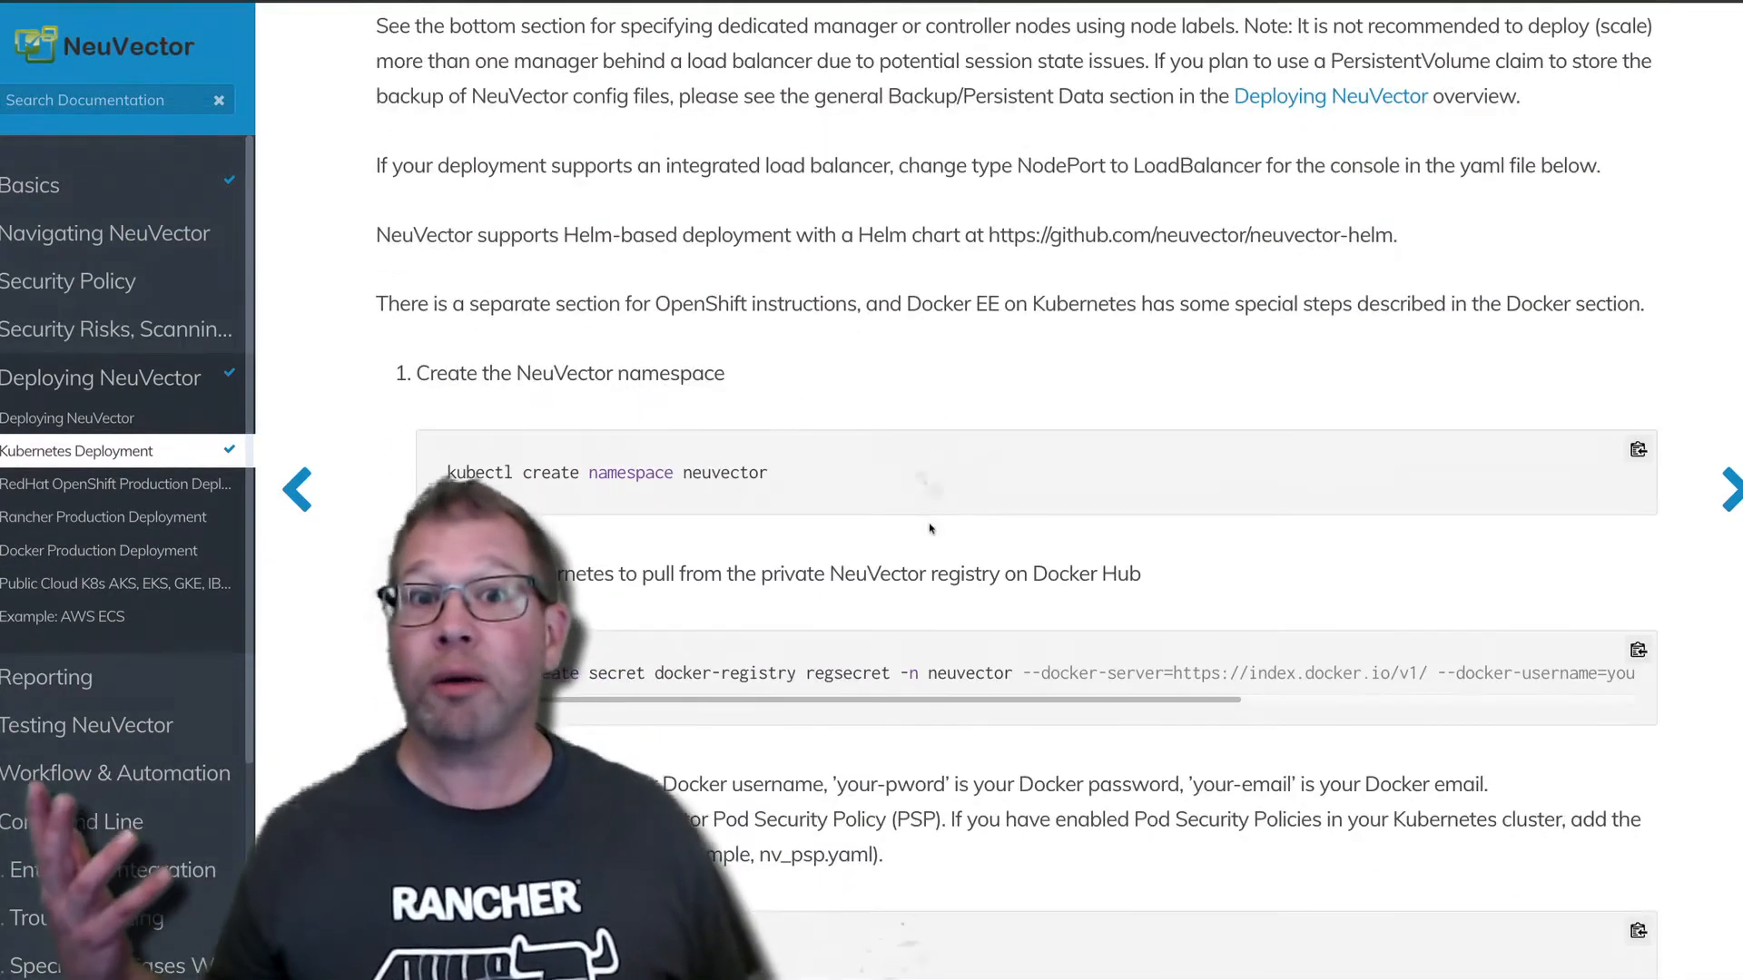
scroll("down", 3)
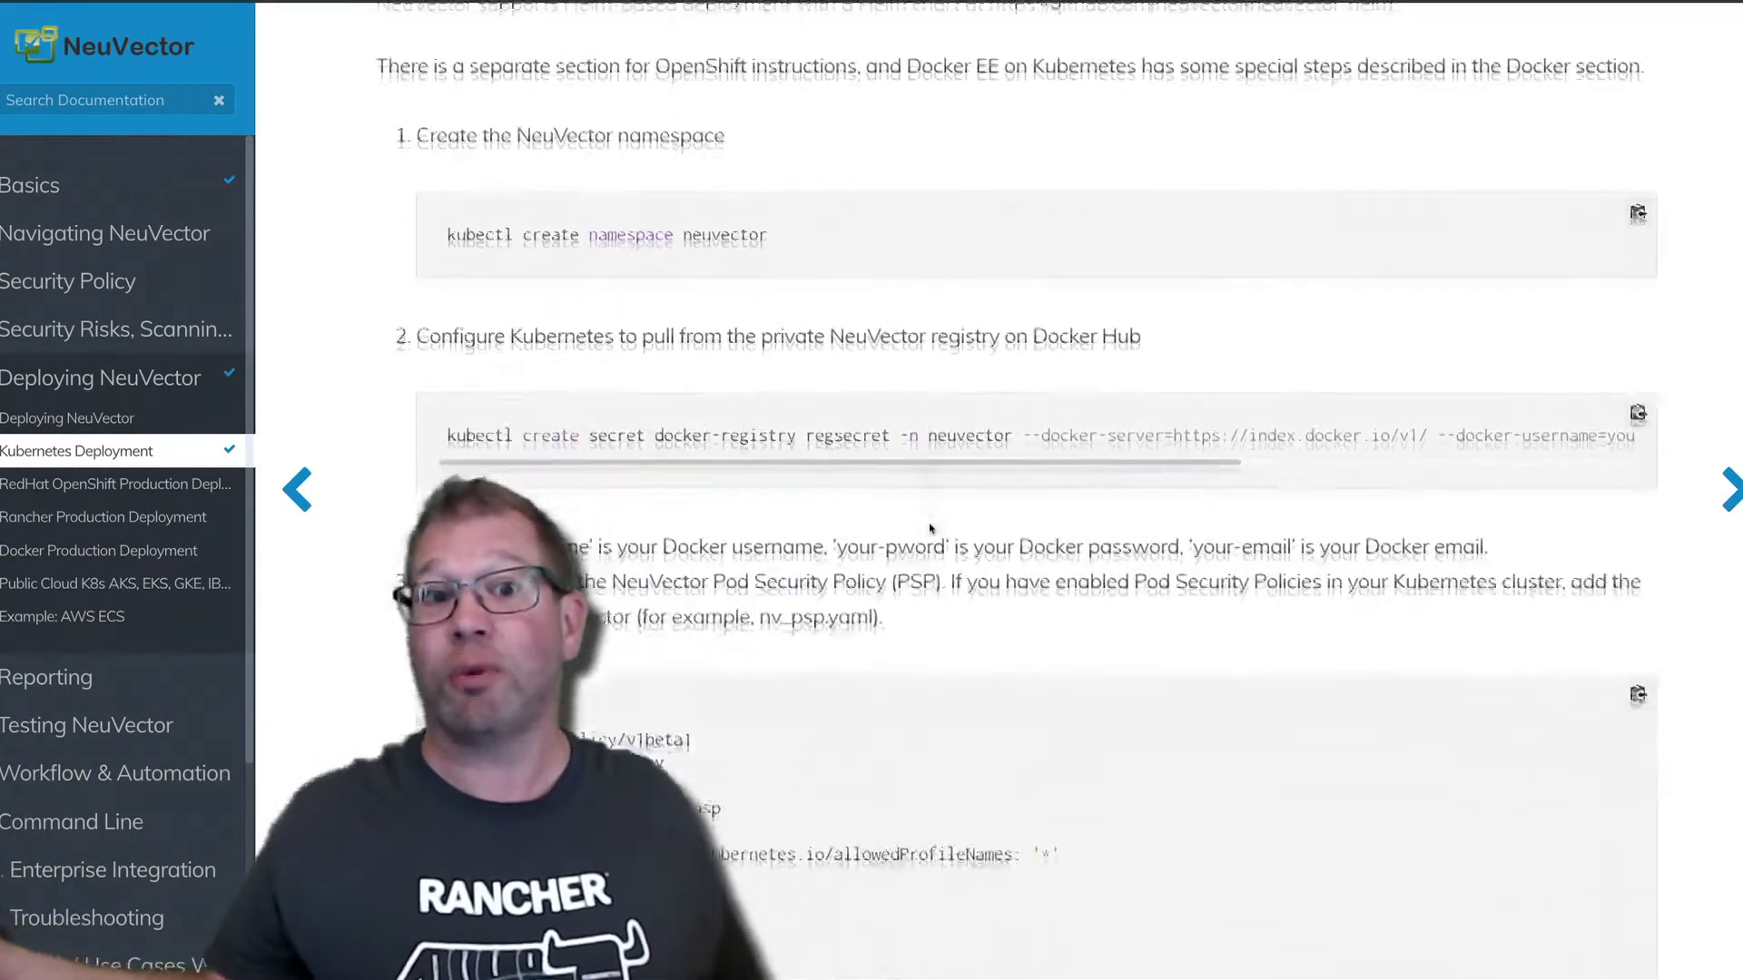
left_click(121, 31)
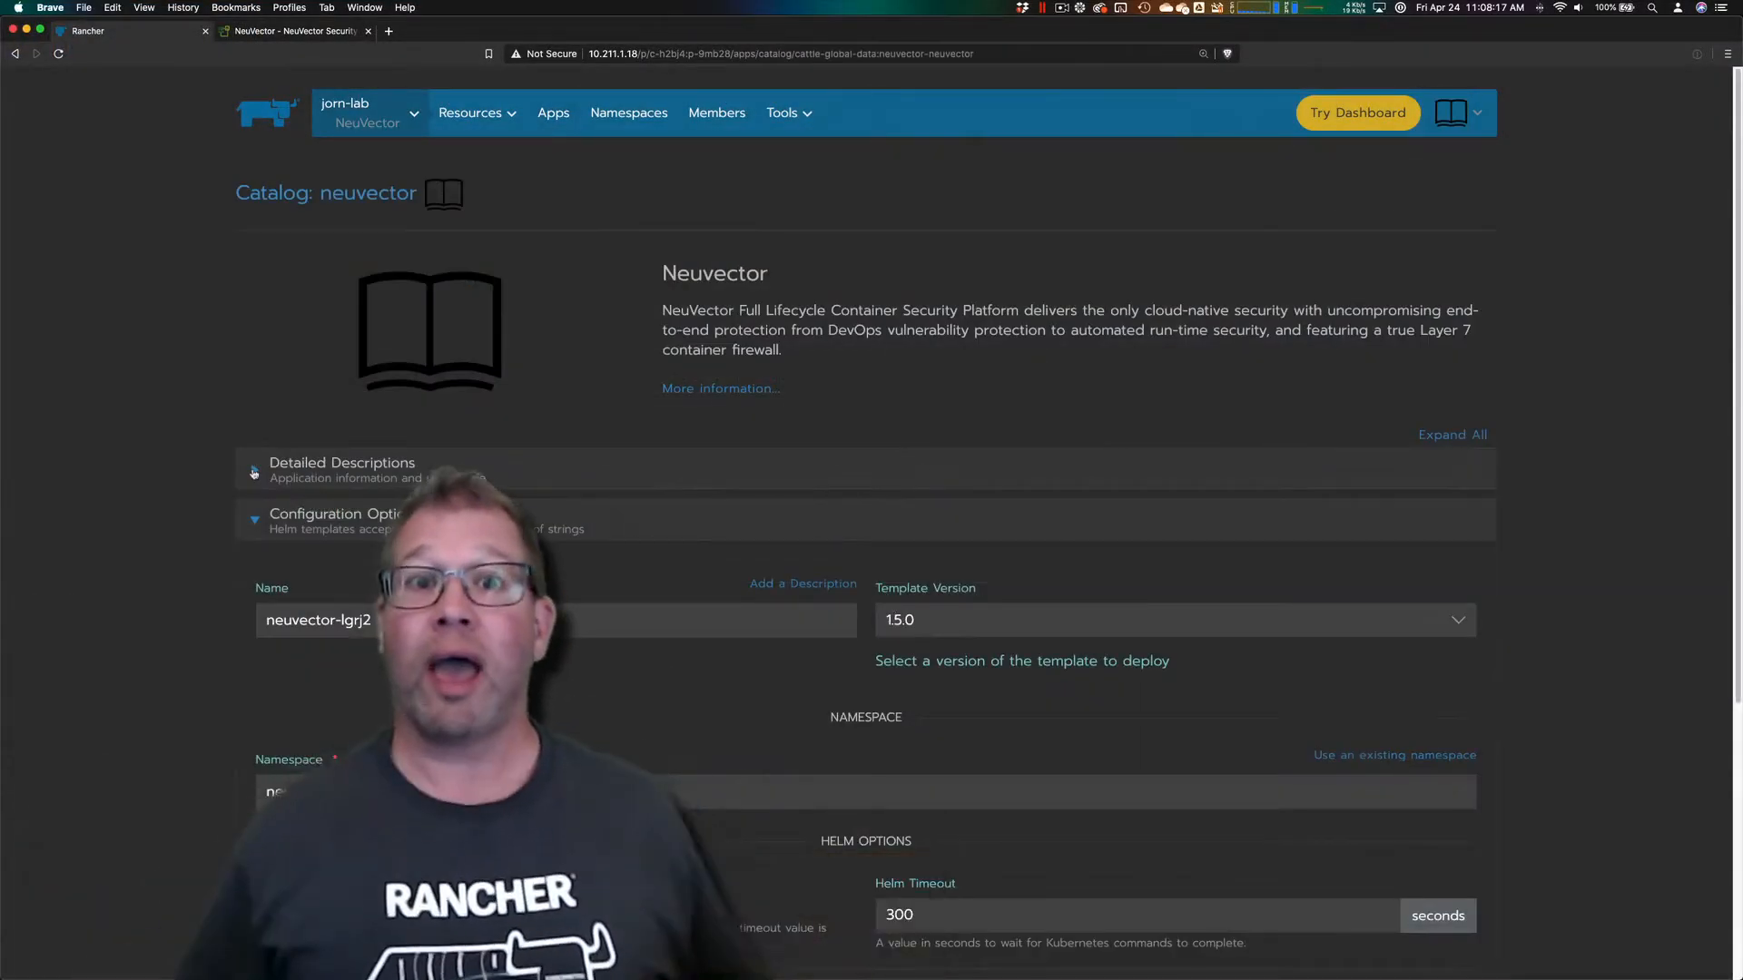
Expand the neuvector catalog app's Detailed Descriptions, then launch the risk wizard from the Security risk score wrench.
left_click(341, 467)
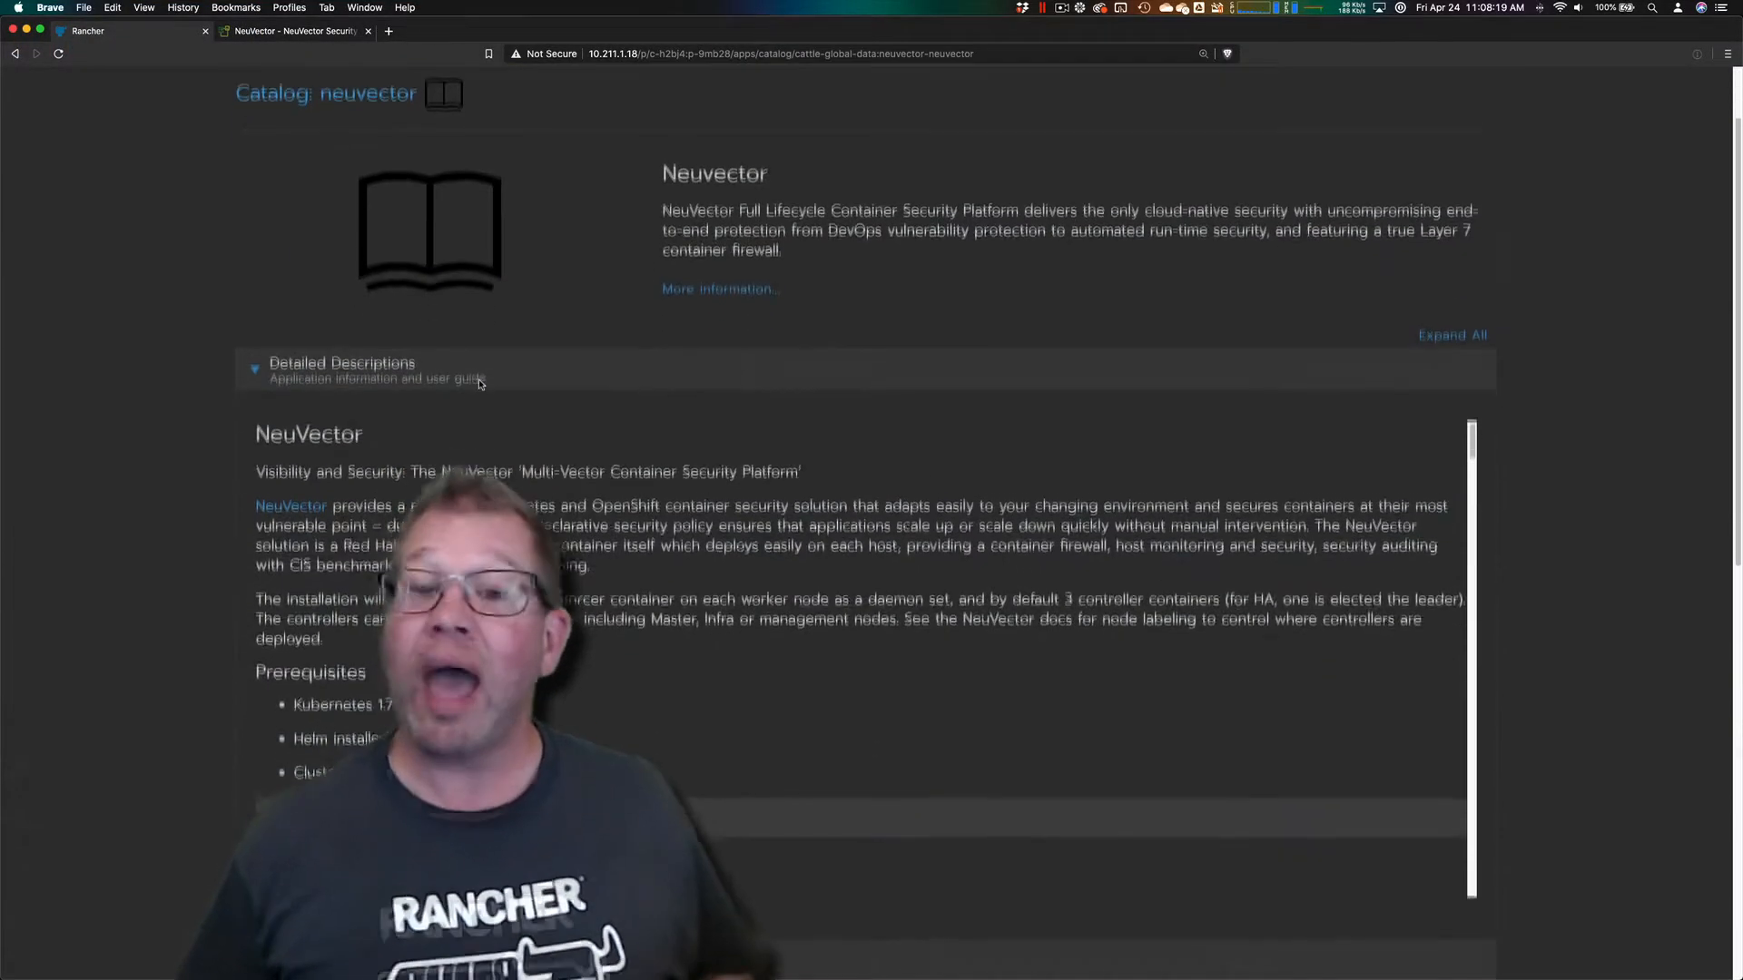
scroll("down", 3)
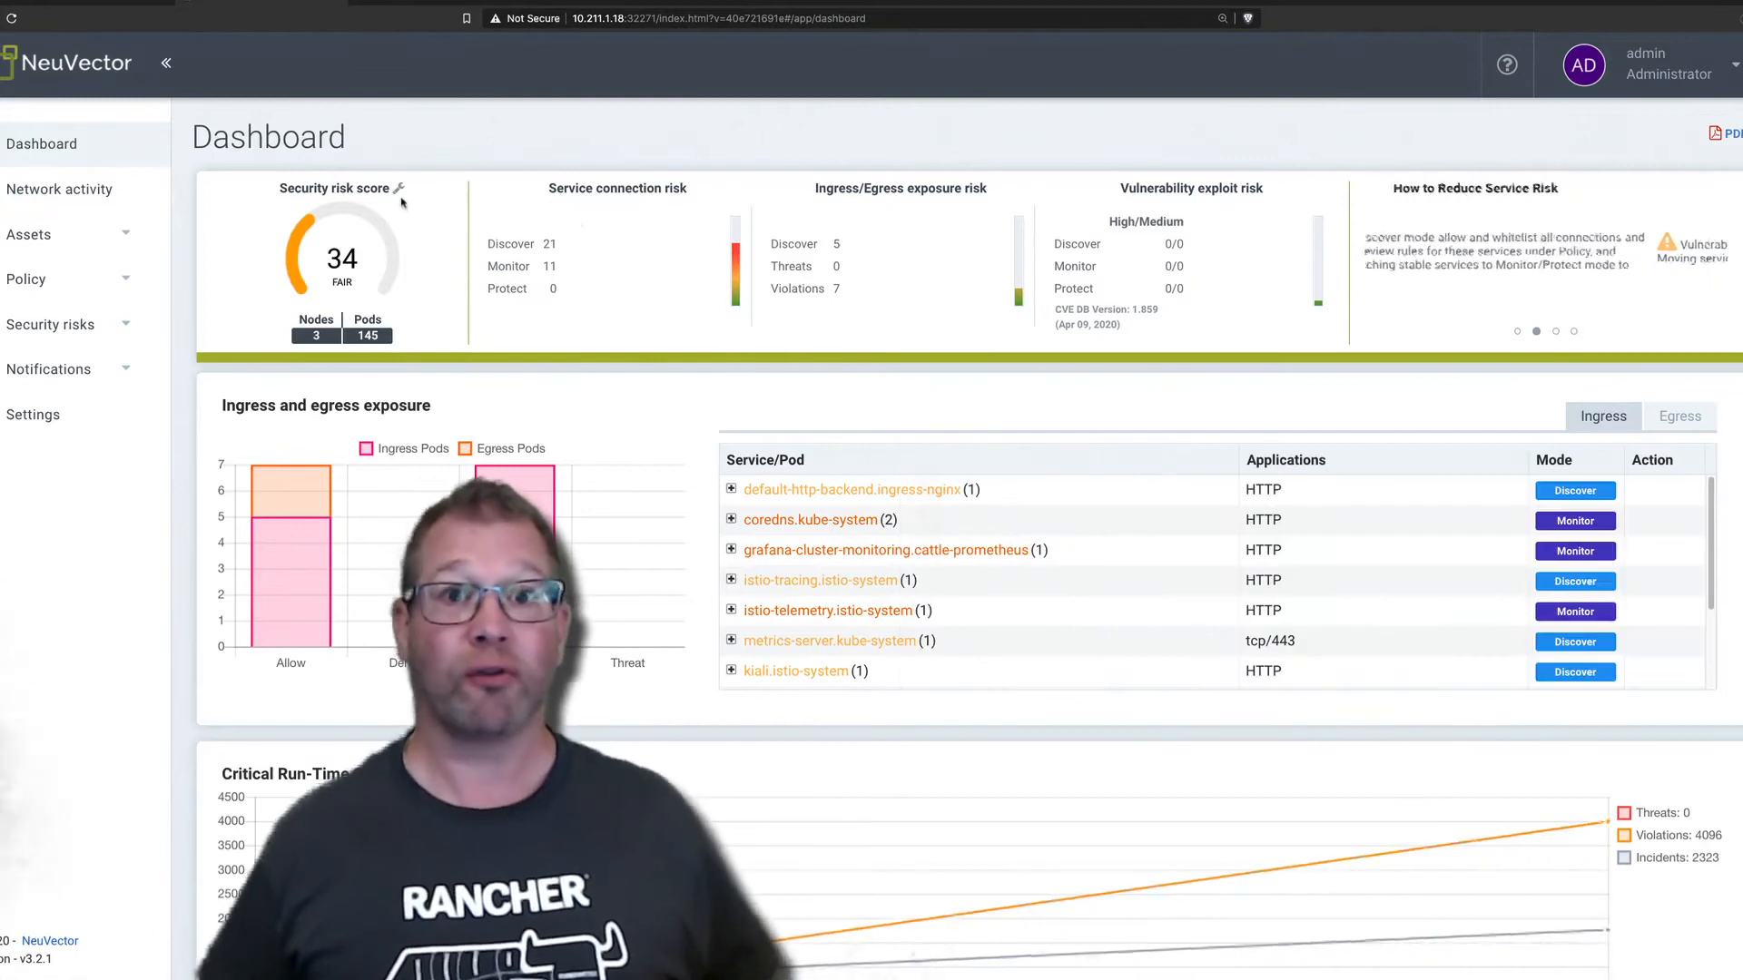
left_click(383, 187)
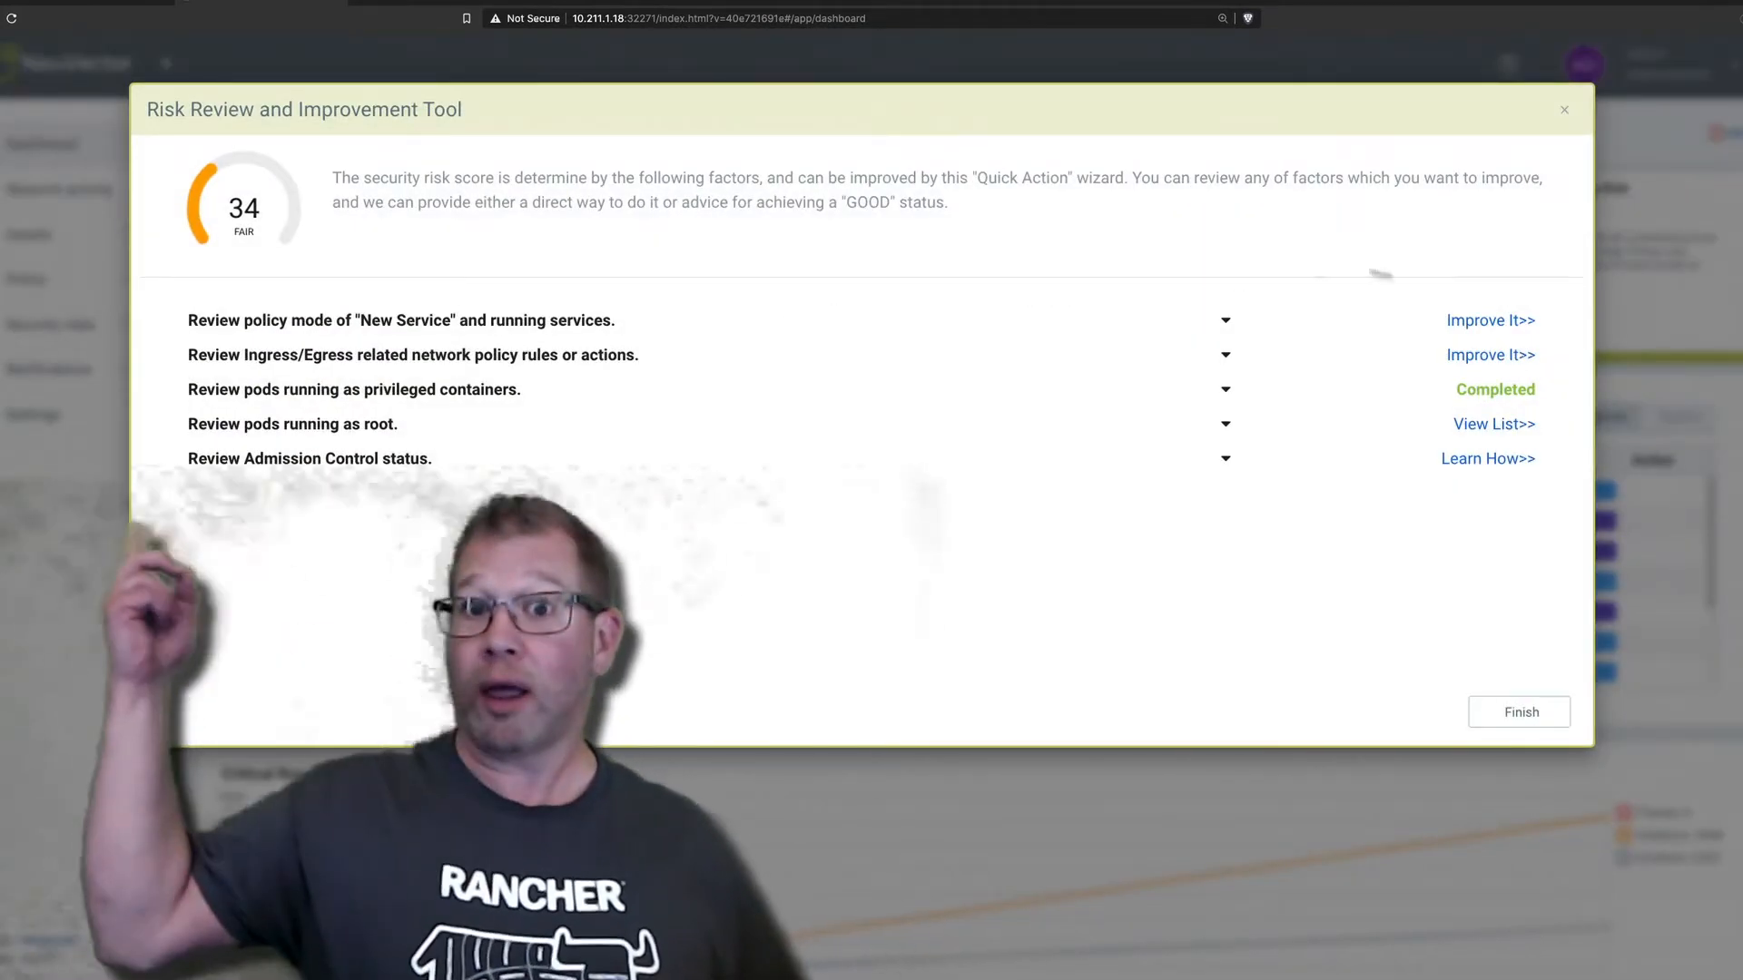
In the risk wizard set new services to Monitor mode and finish the review, lowering the score to 30.
left_click(1488, 320)
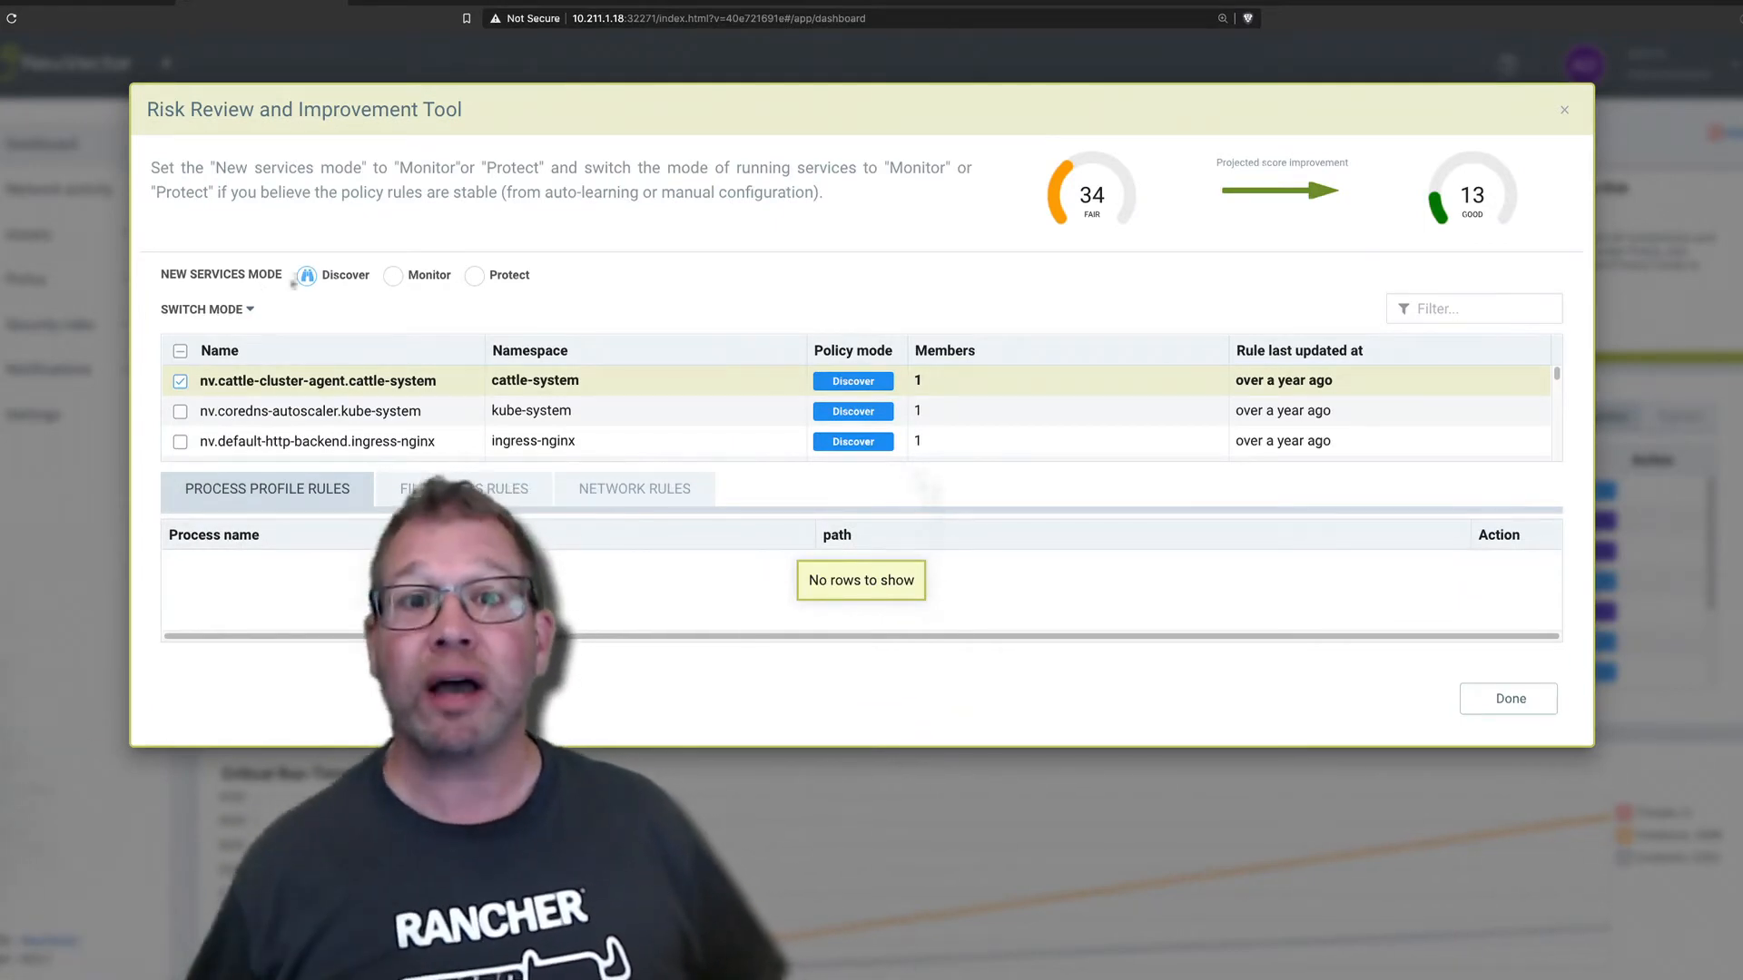
left_click(394, 274)
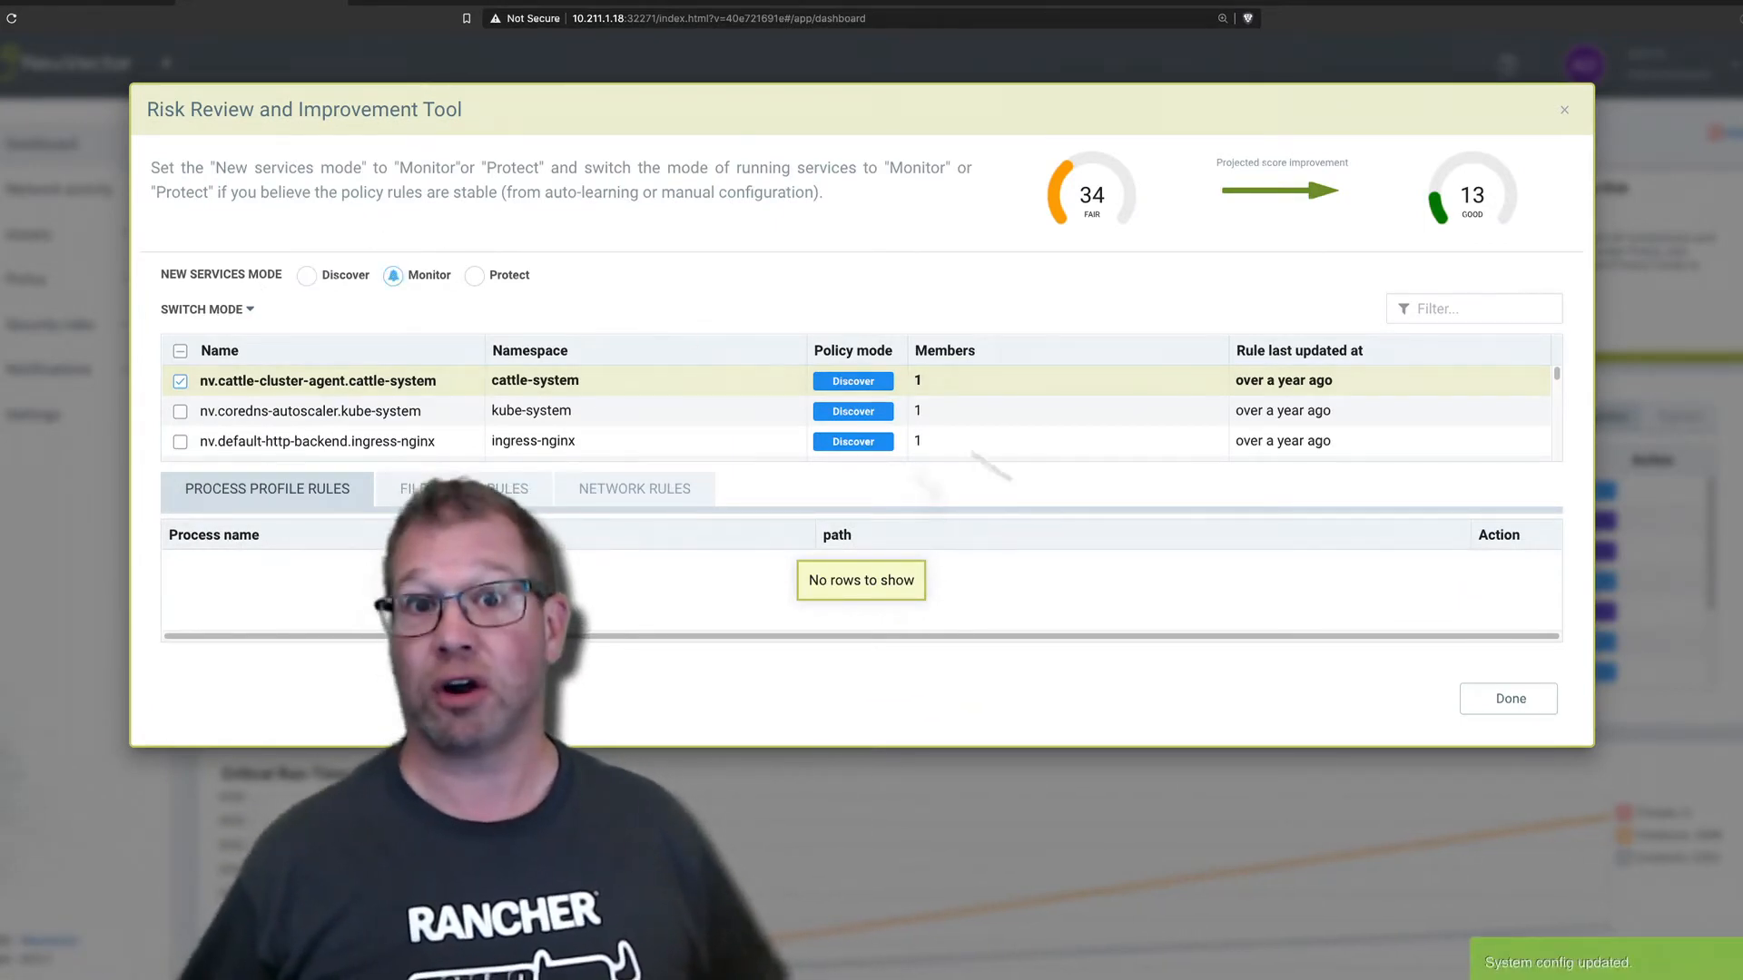
left_click(1507, 697)
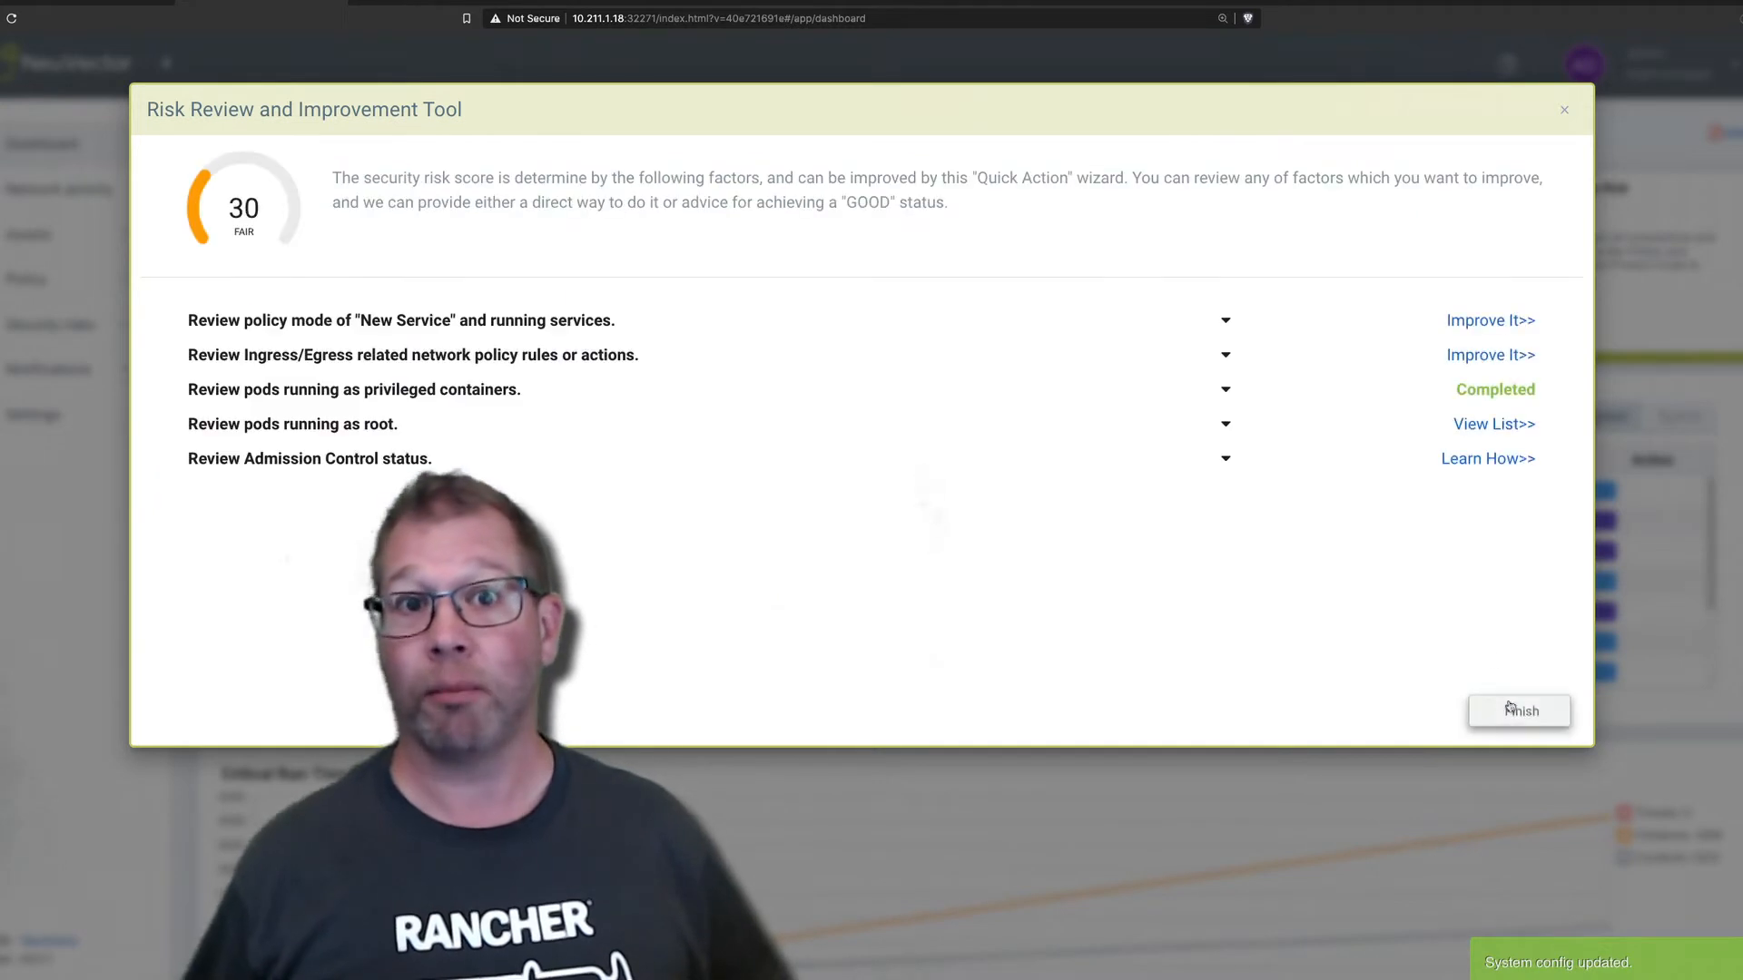
left_click(1489, 319)
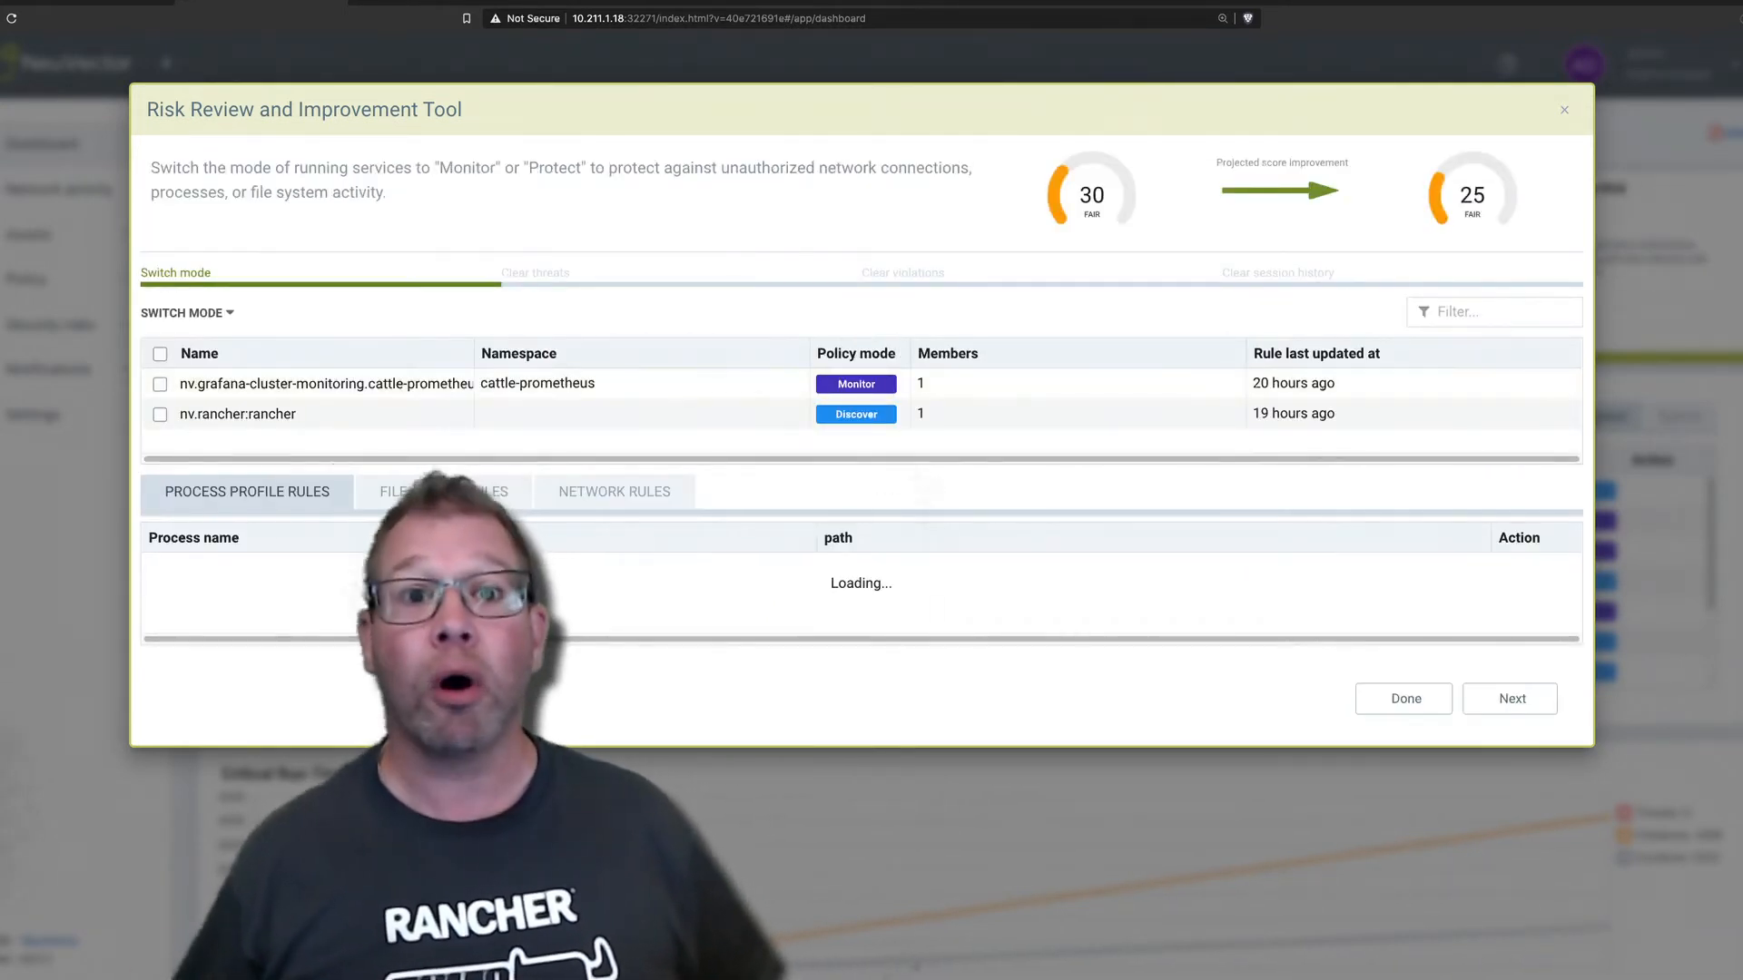
left_click(1508, 697)
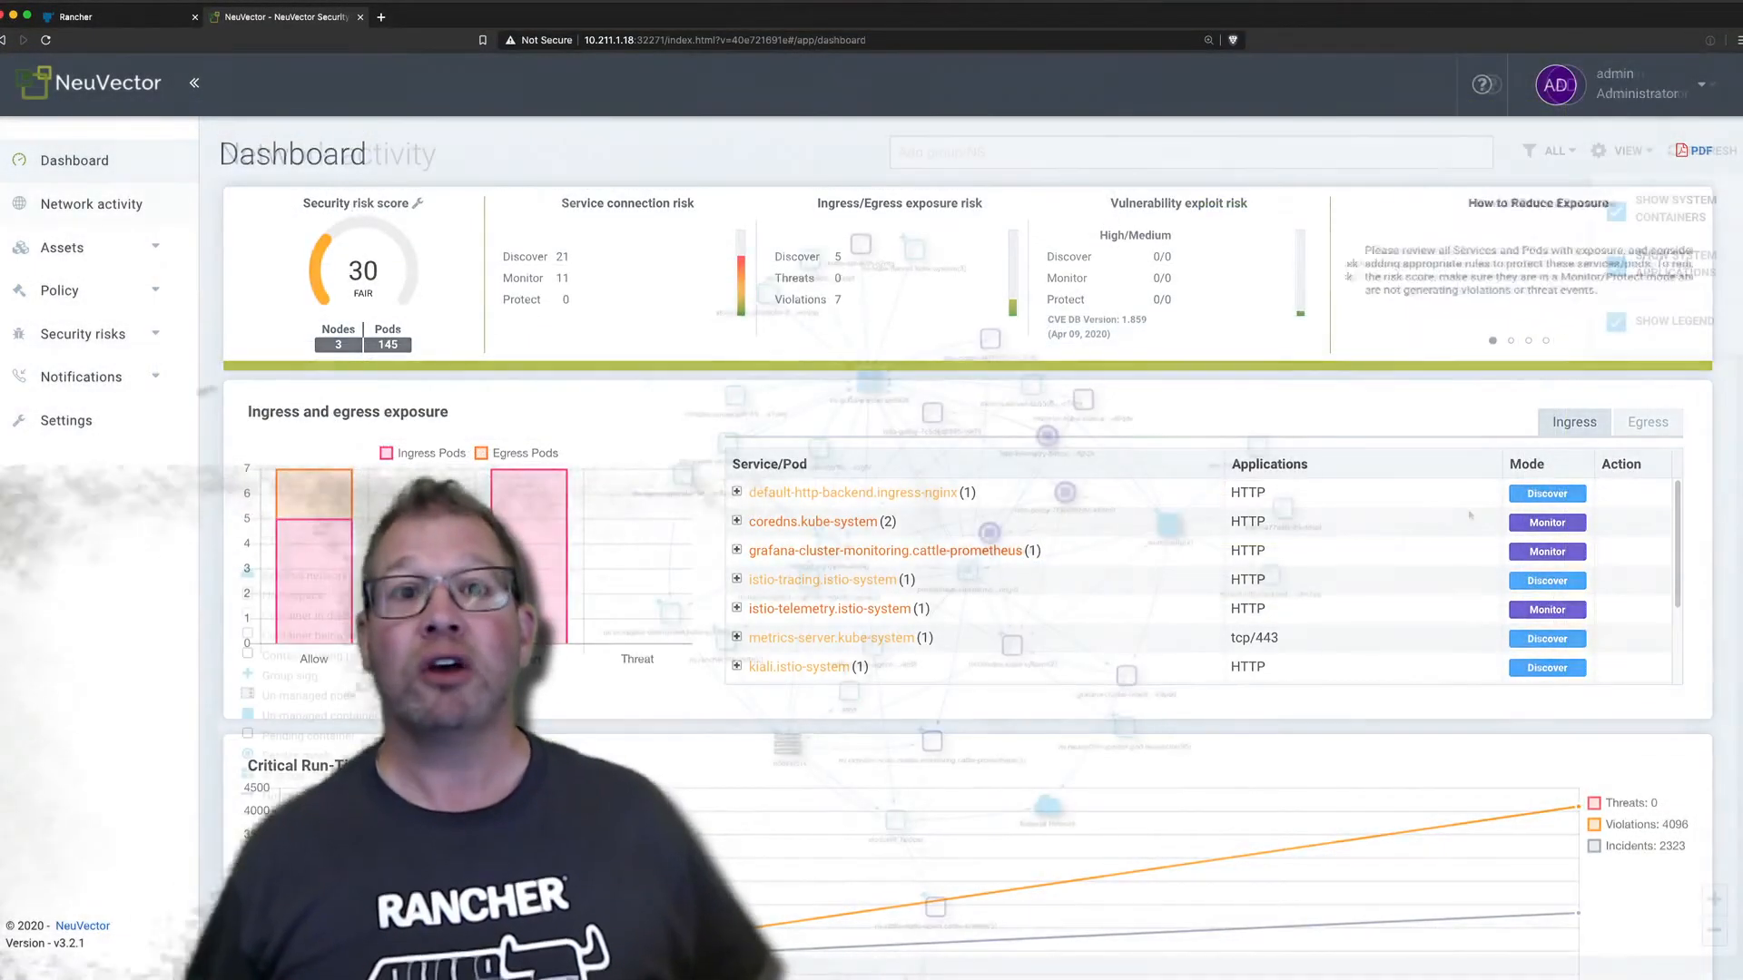
View the Network activity map, then the Security risks Vulnerabilities list of 208 CVEs.
left_click(93, 204)
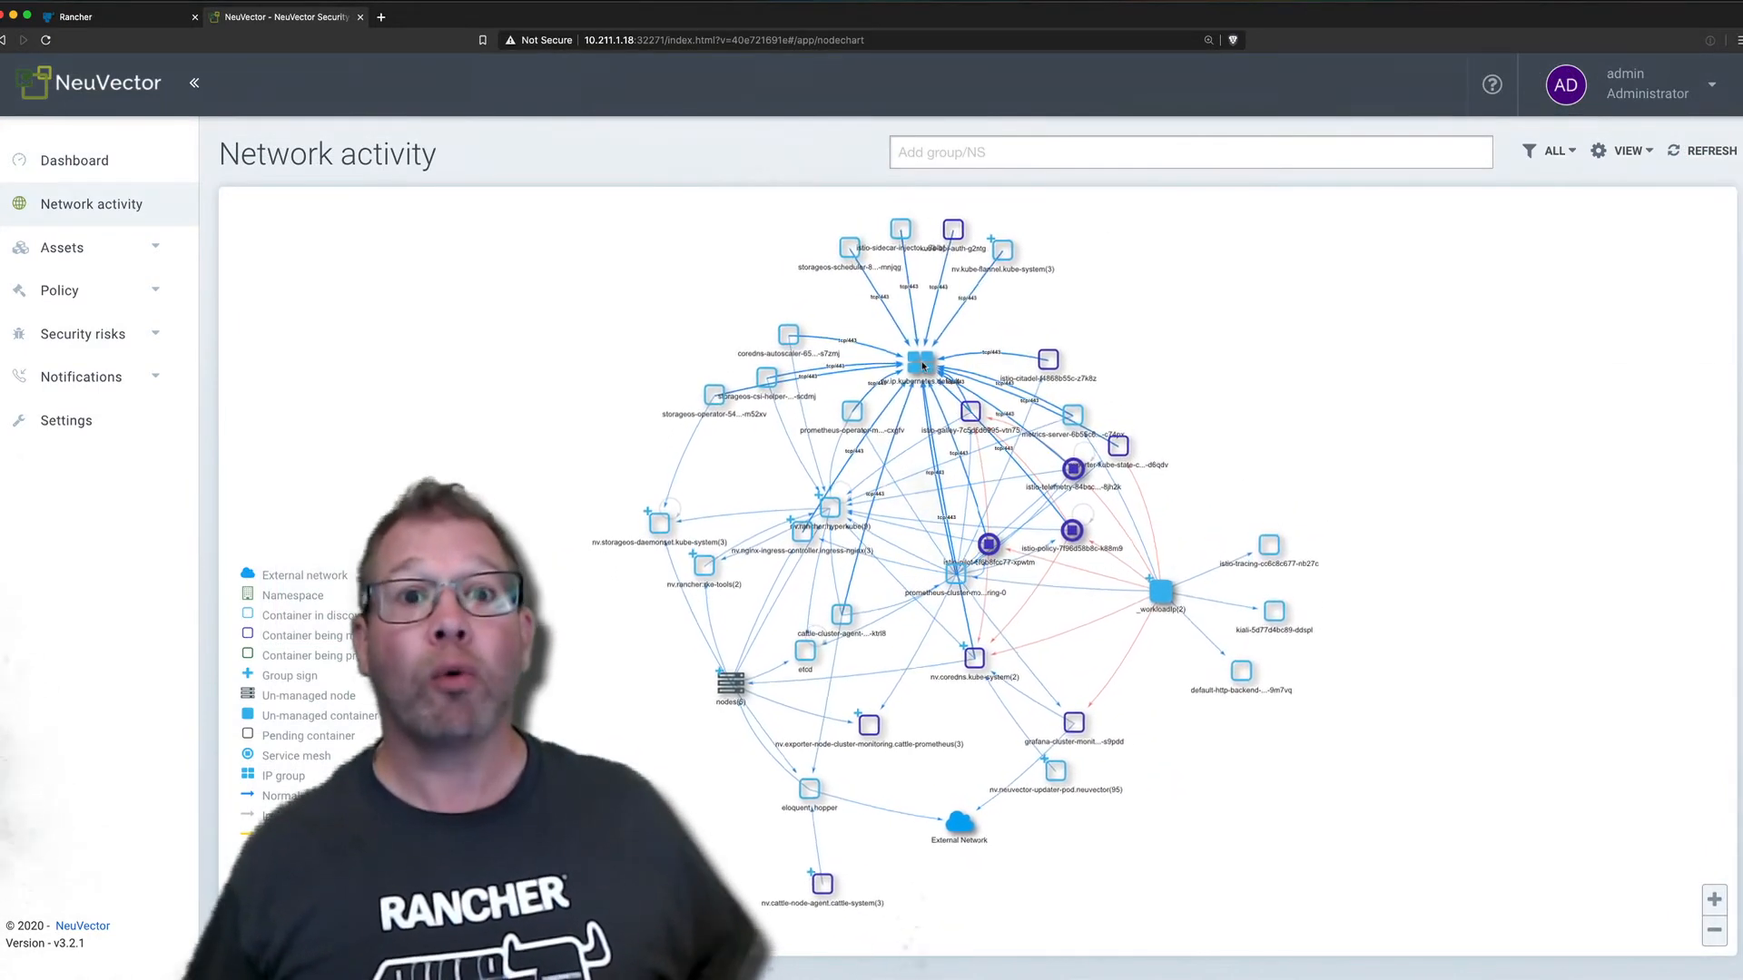
right_click(923, 363)
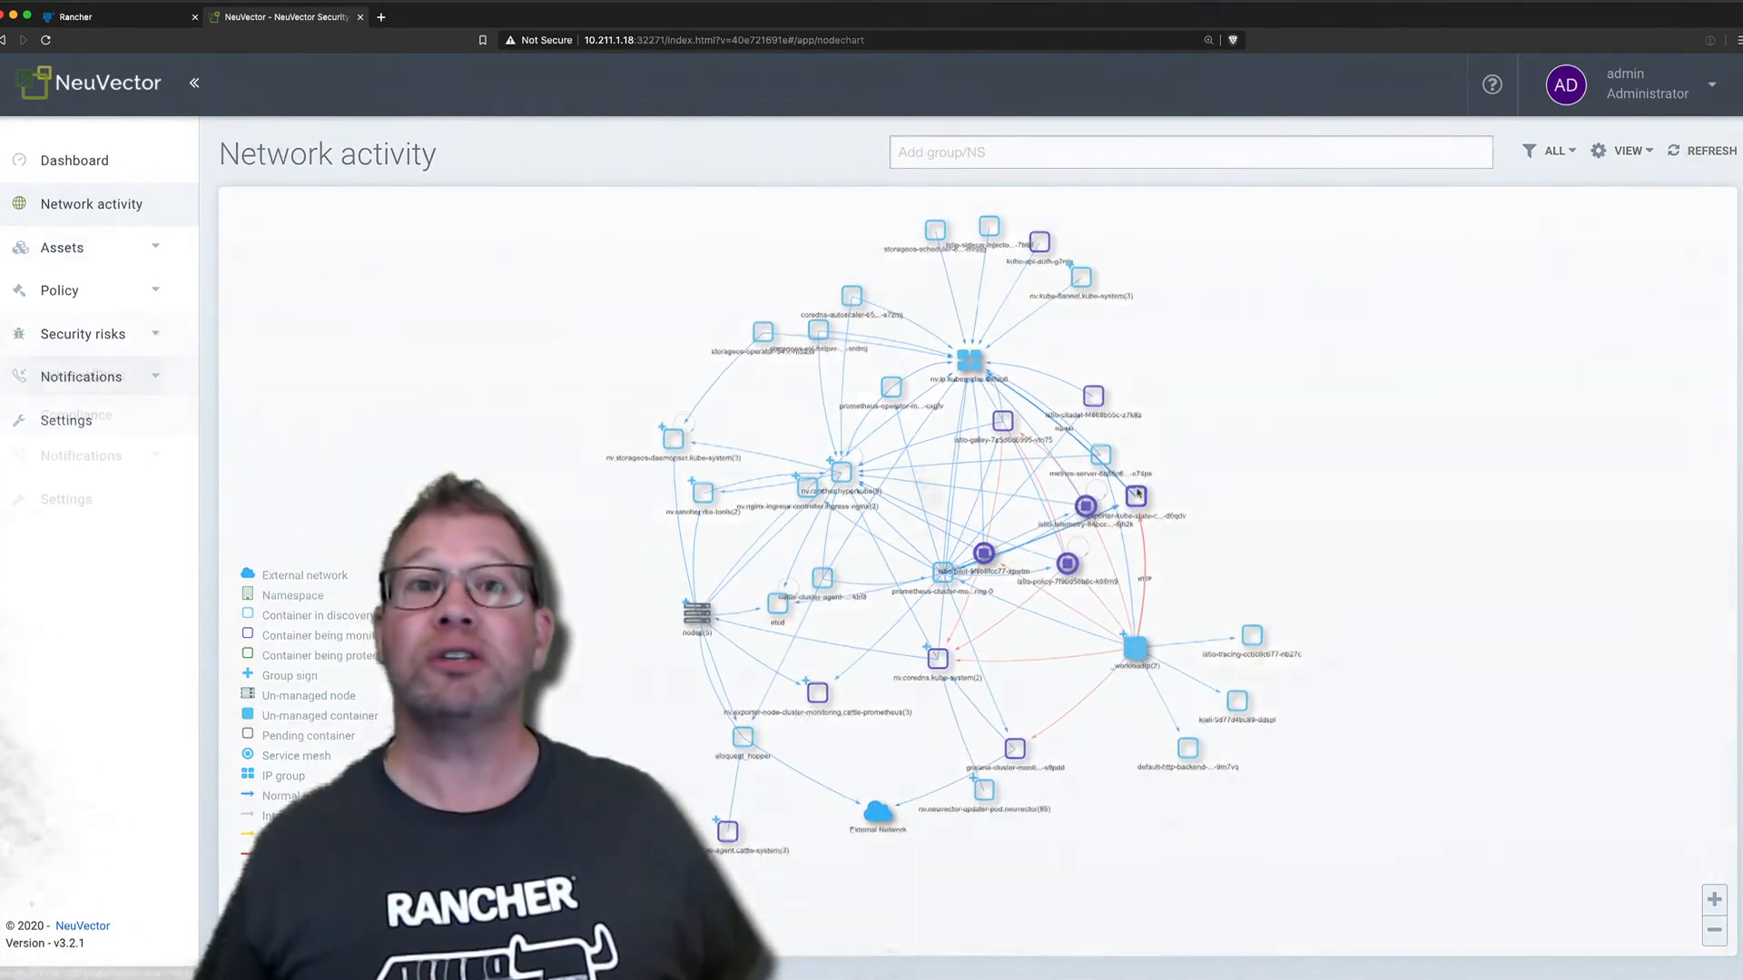
left_click(82, 335)
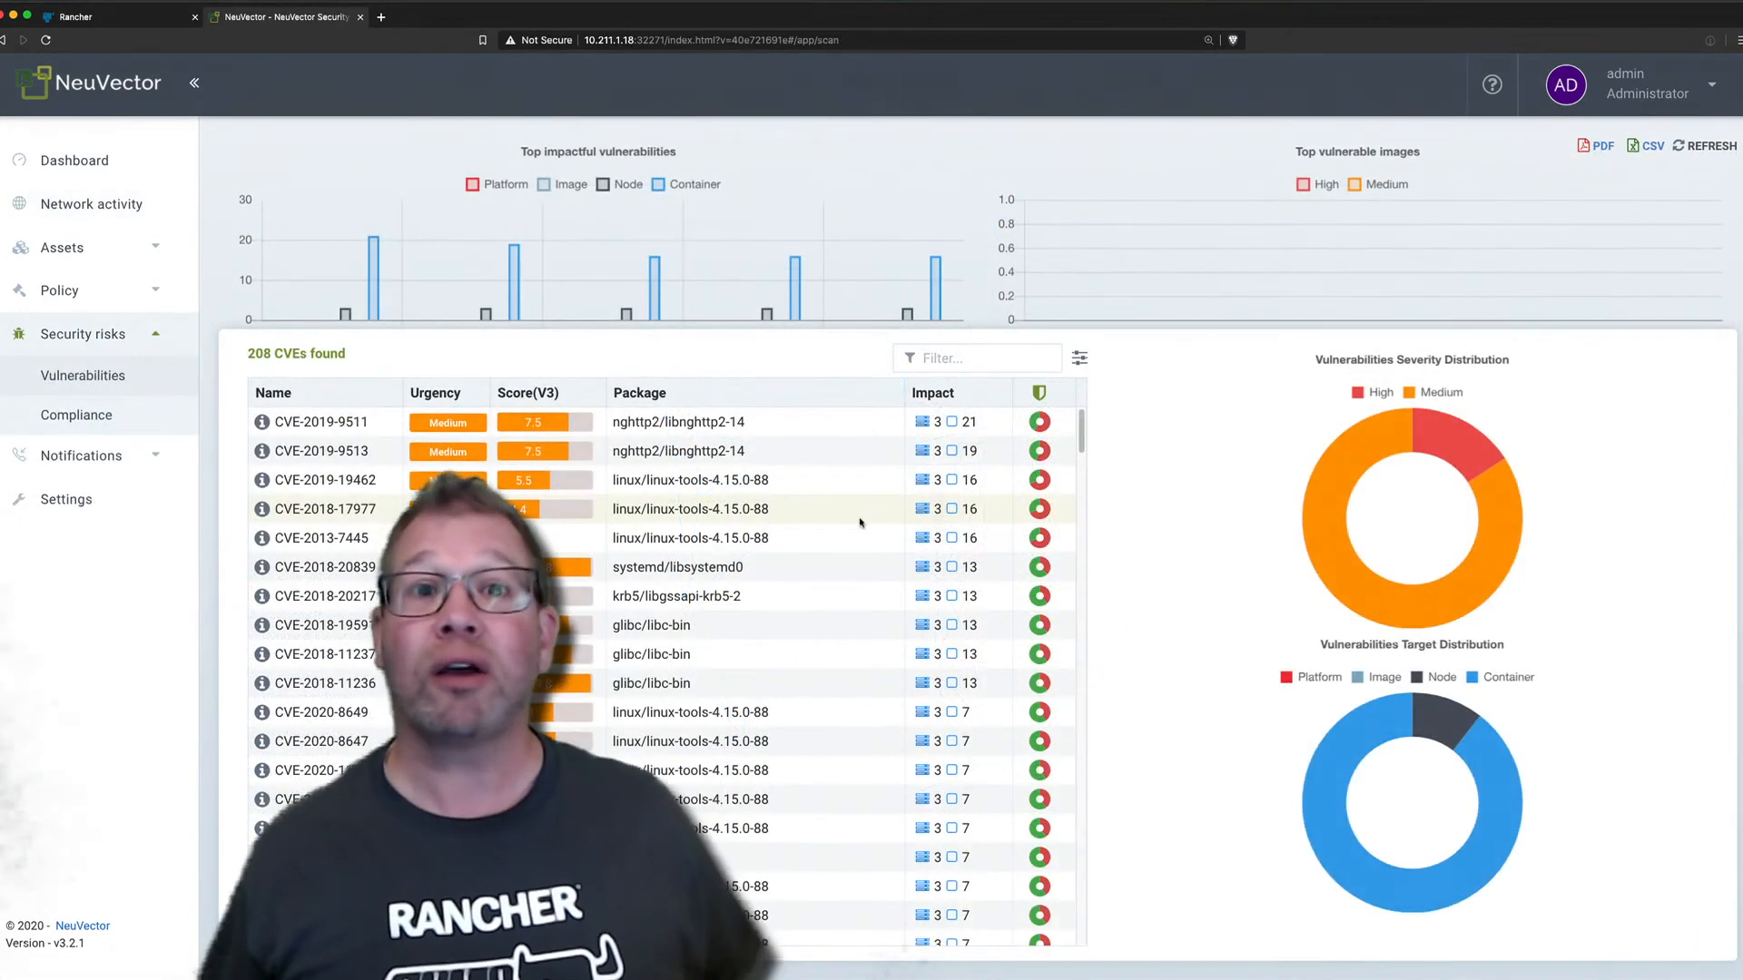